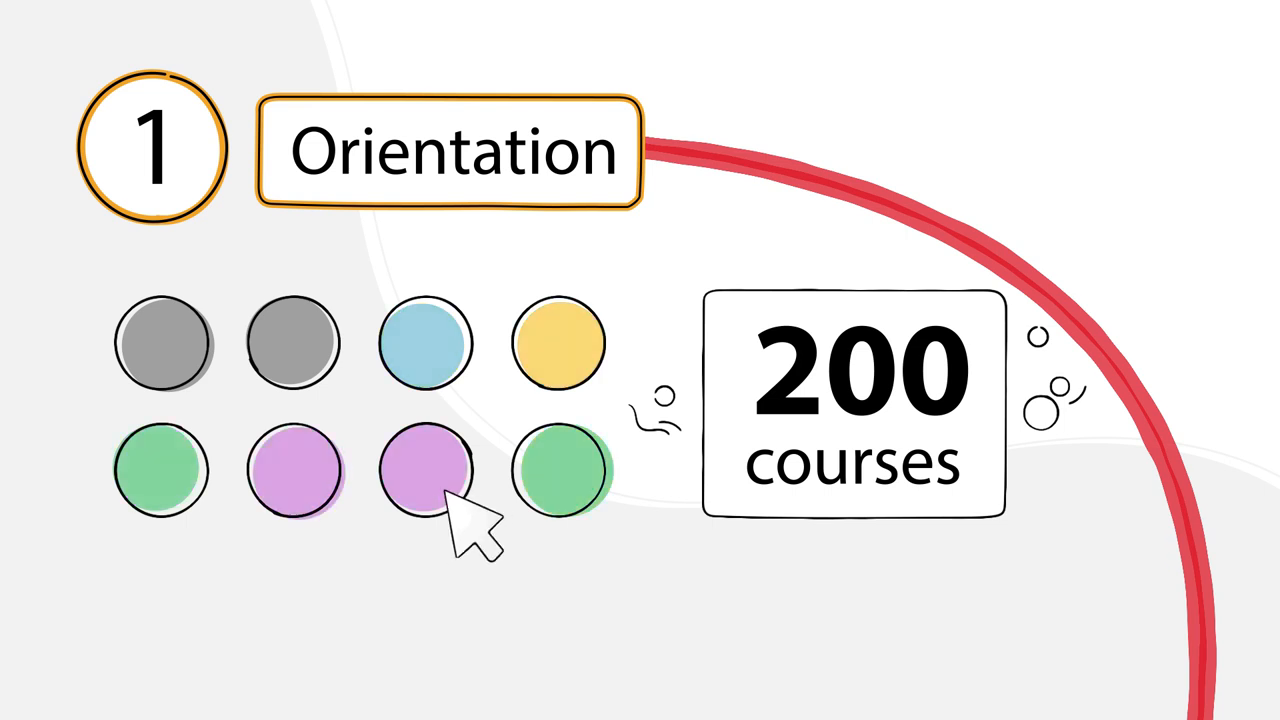
pyautogui.scroll(-3)
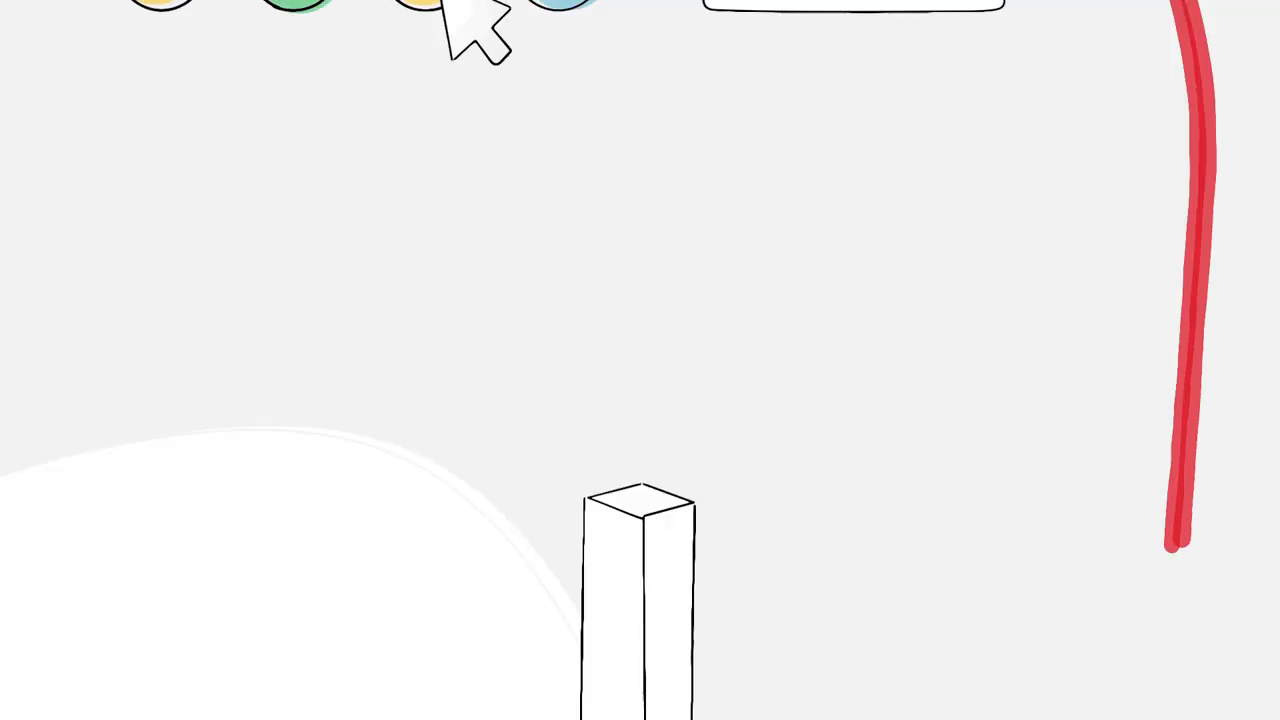